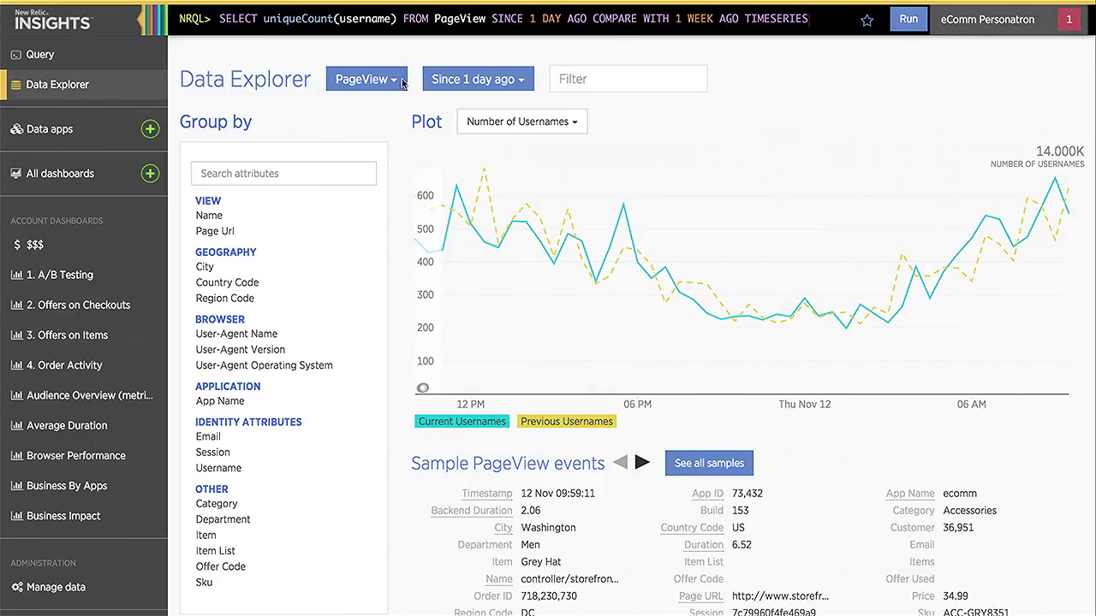
Chart unique usernames for PageView events, grouped by page name
left_click(365, 79)
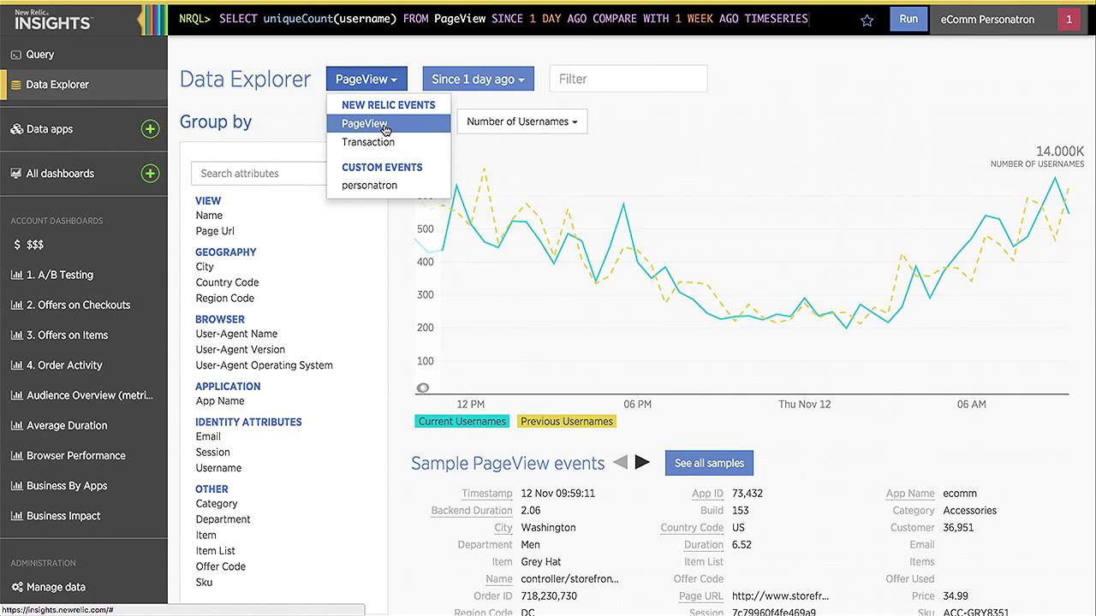
mouse_move(384, 129)
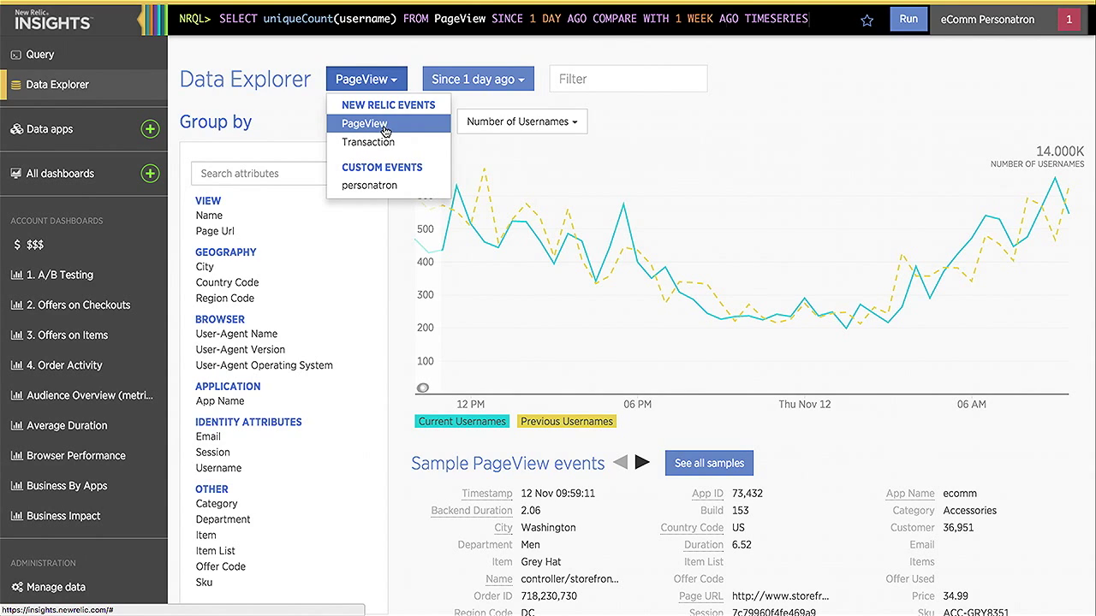
left_click(364, 124)
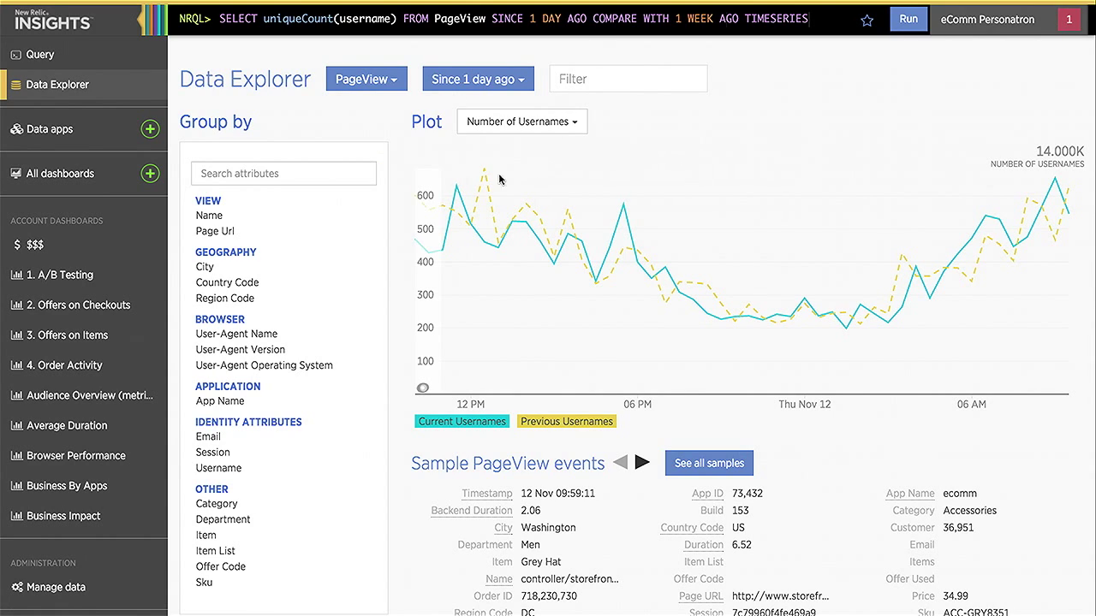
mouse_move(253, 270)
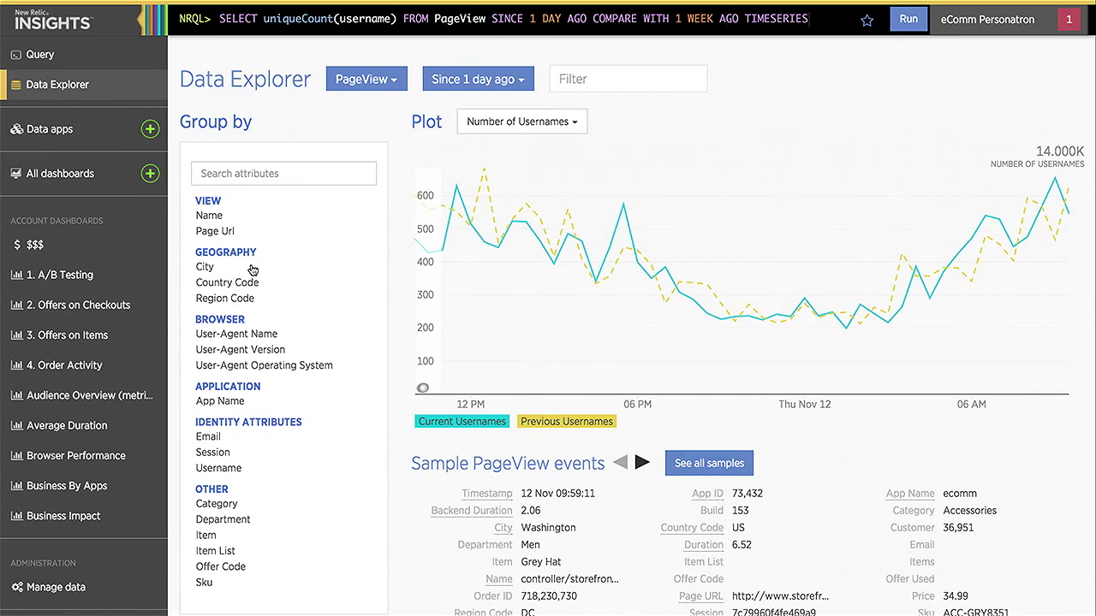
mouse_move(247, 273)
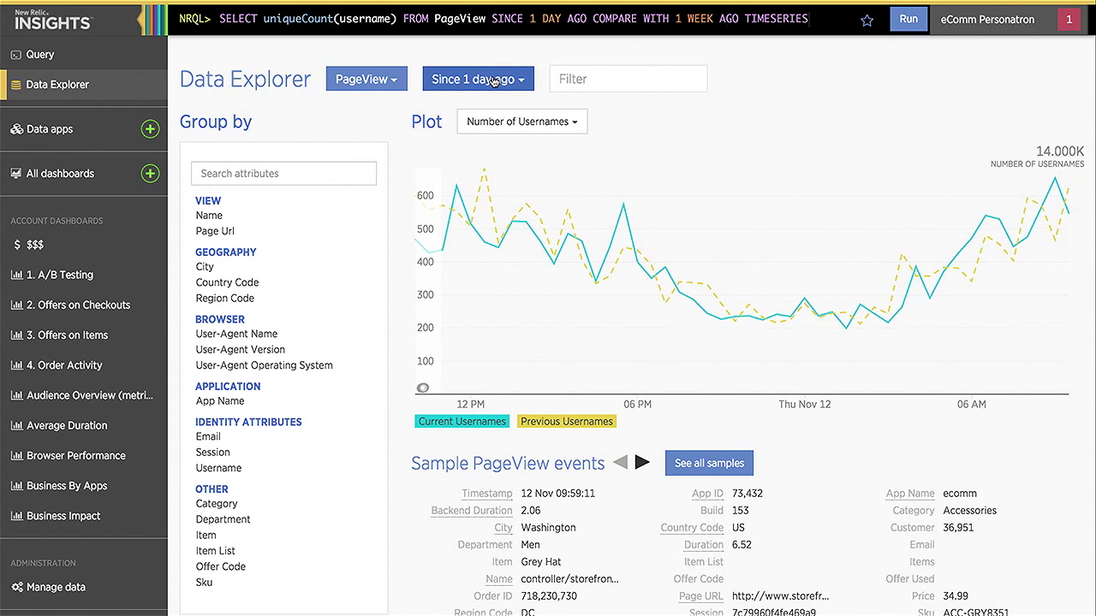
left_click(522, 121)
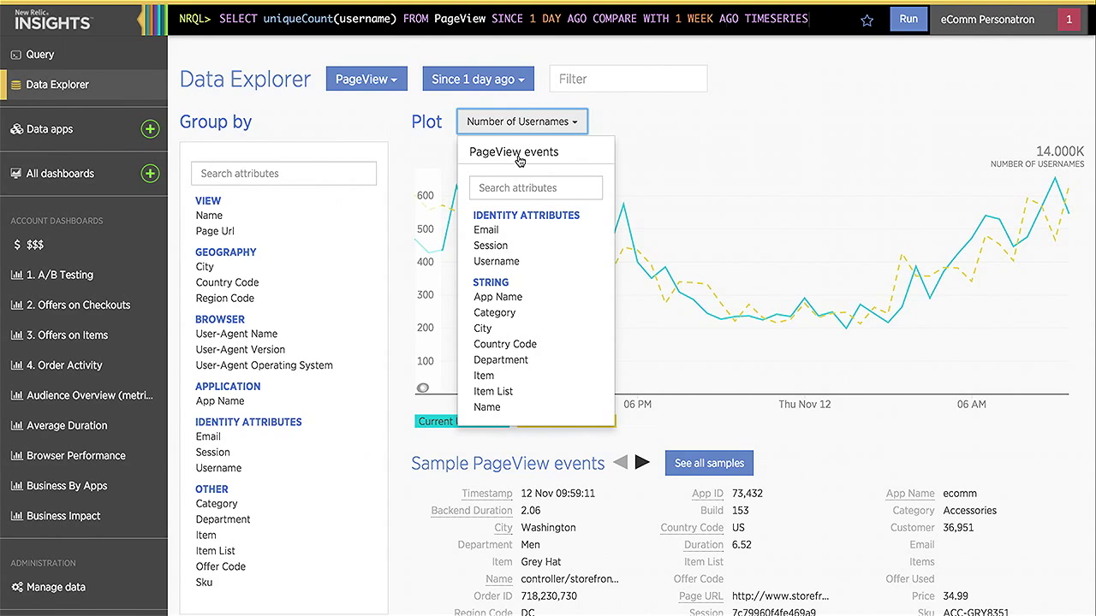
left_click(512, 152)
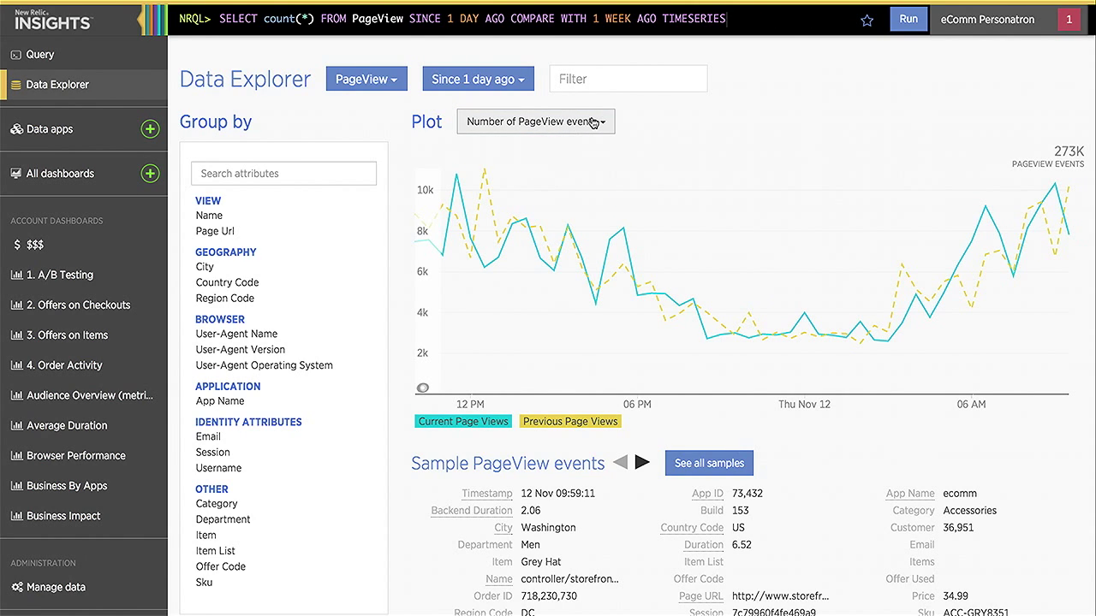
left_click(534, 121)
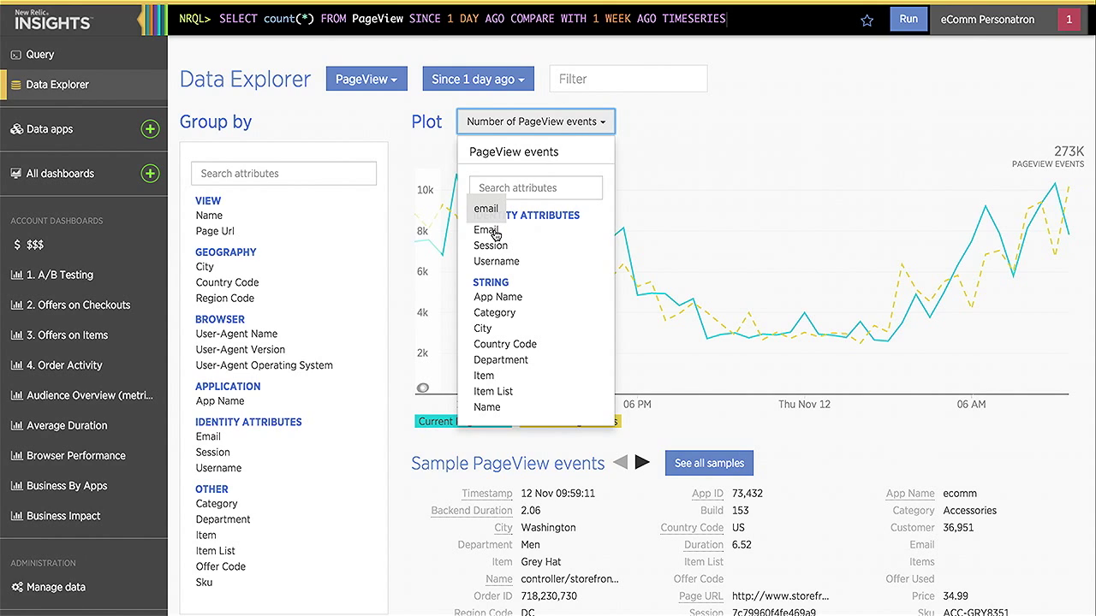
left_click(497, 261)
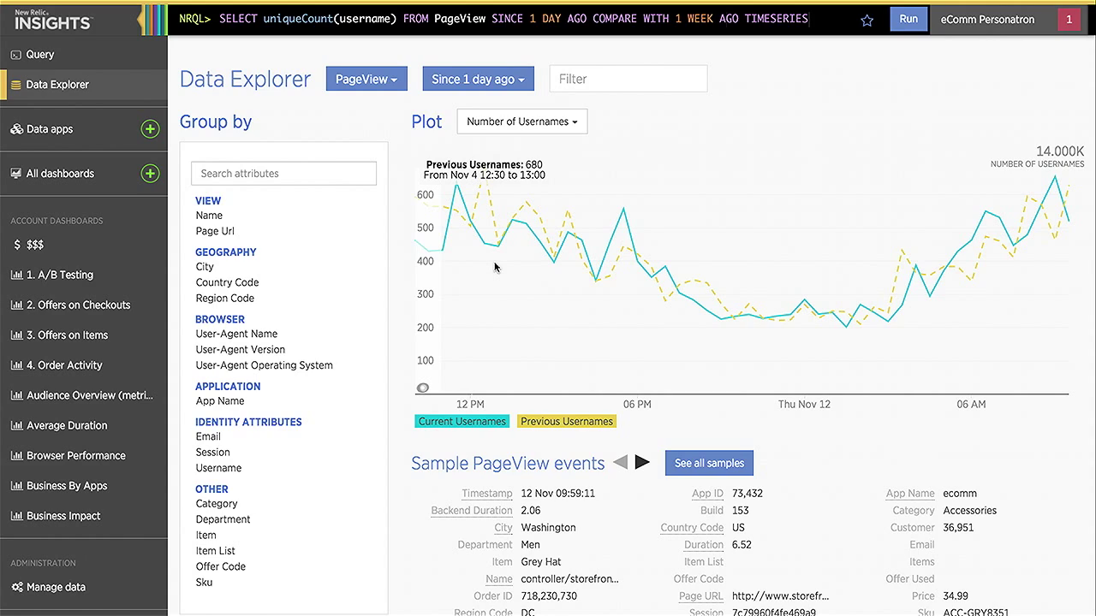
mouse_move(278, 321)
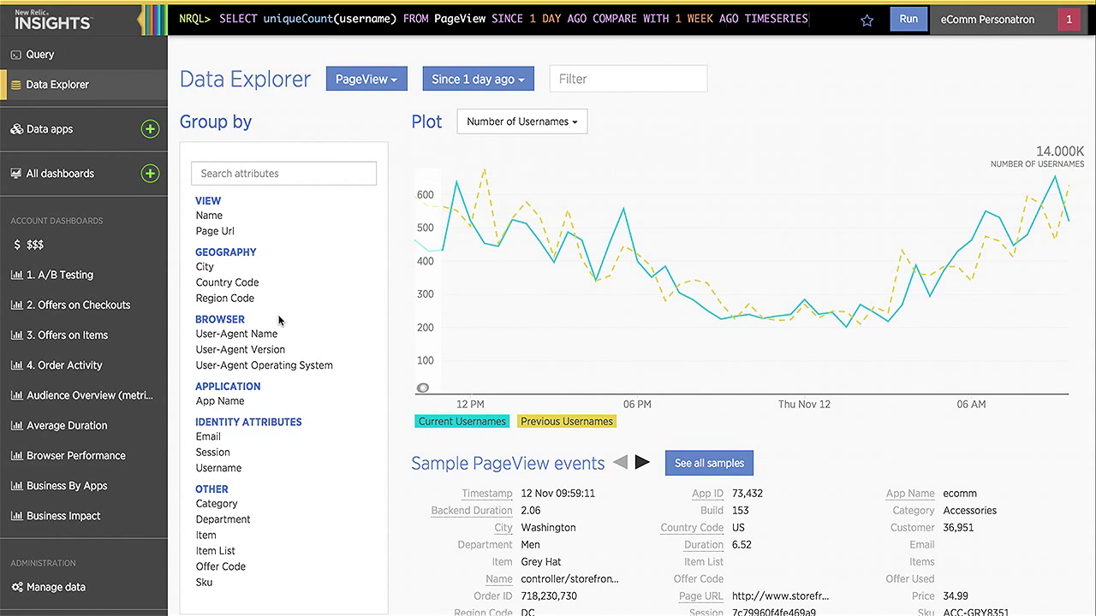
mouse_move(244, 162)
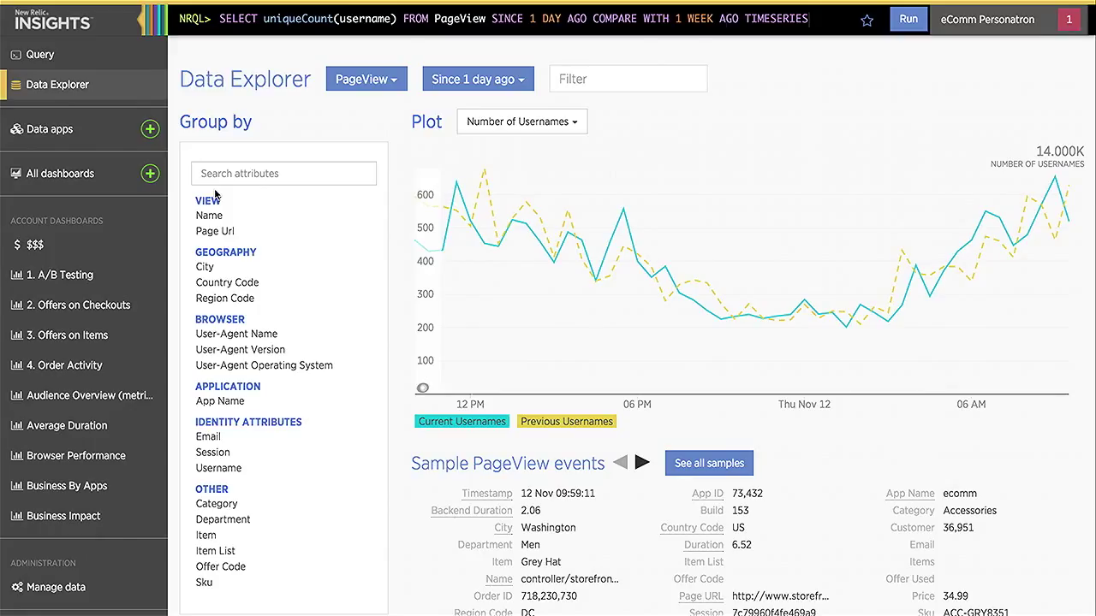
mouse_move(209, 215)
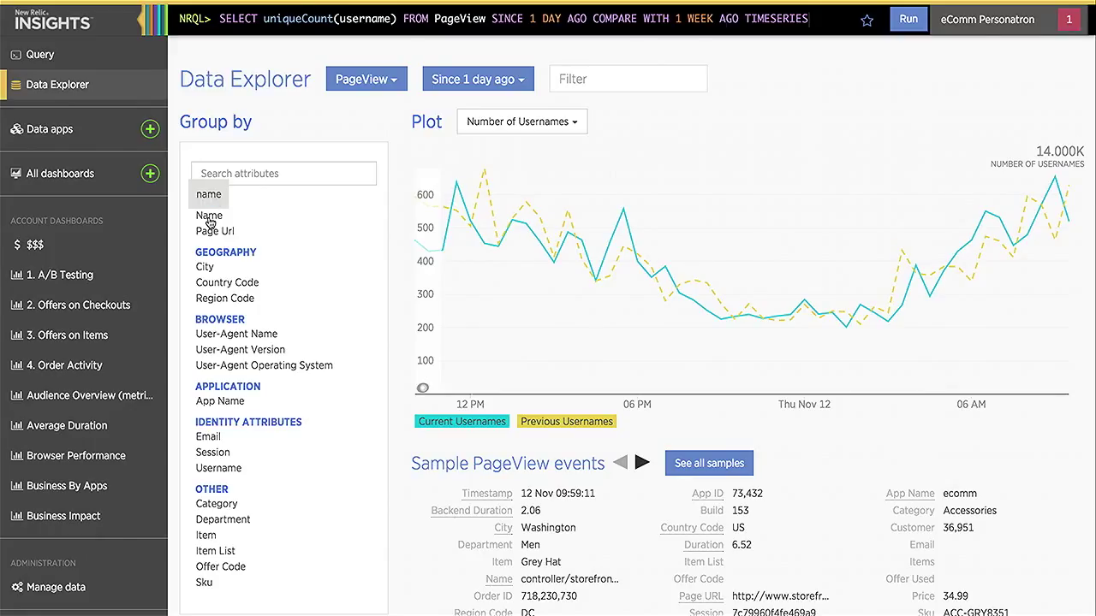
left_click(208, 215)
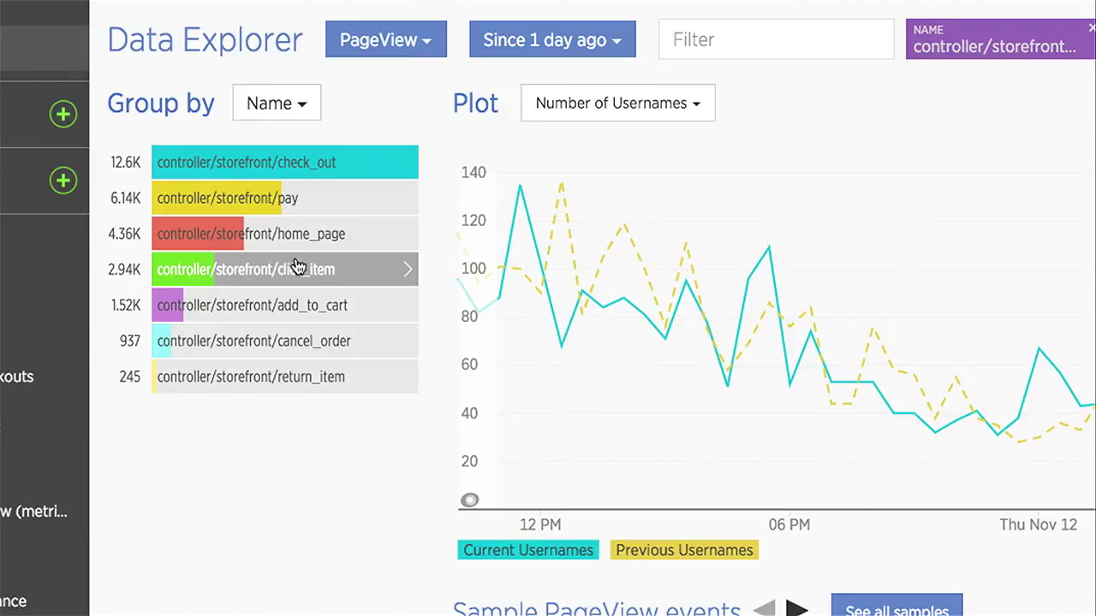
mouse_move(803, 147)
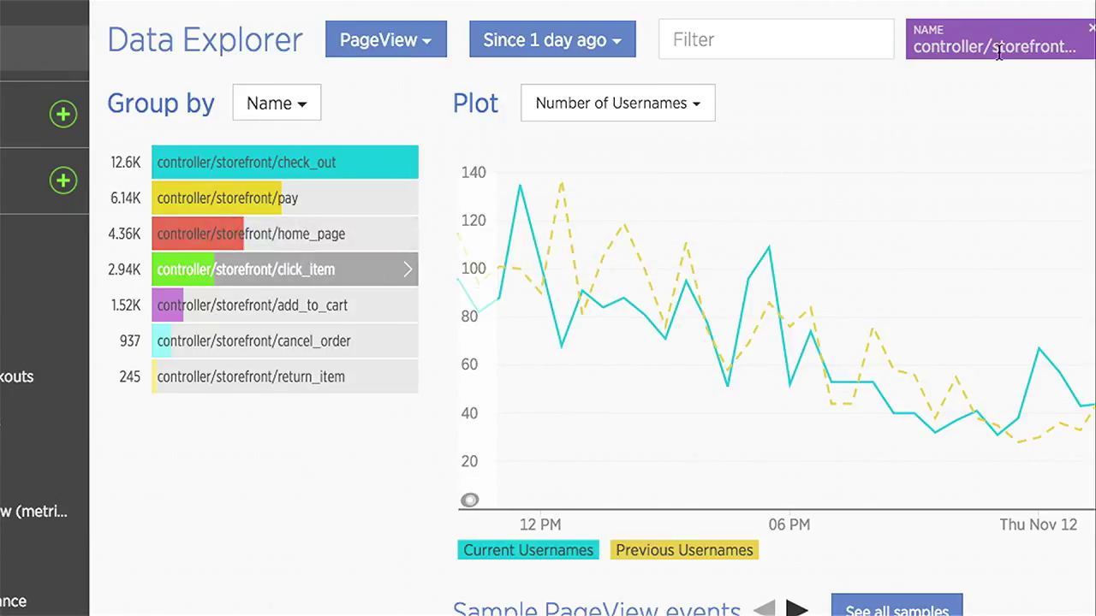
mouse_move(999, 47)
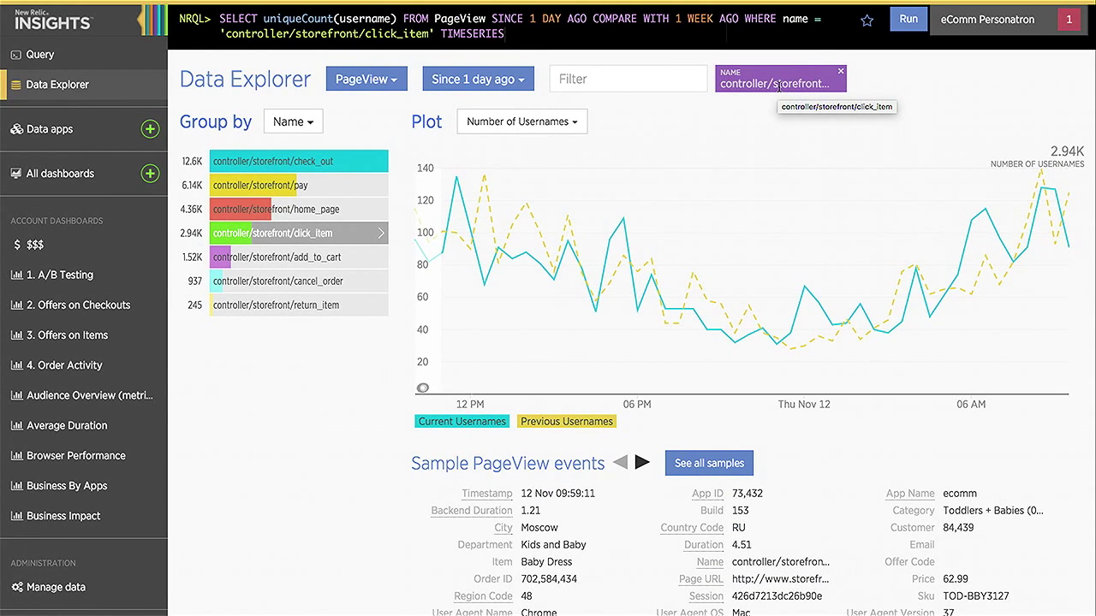
mouse_move(481, 175)
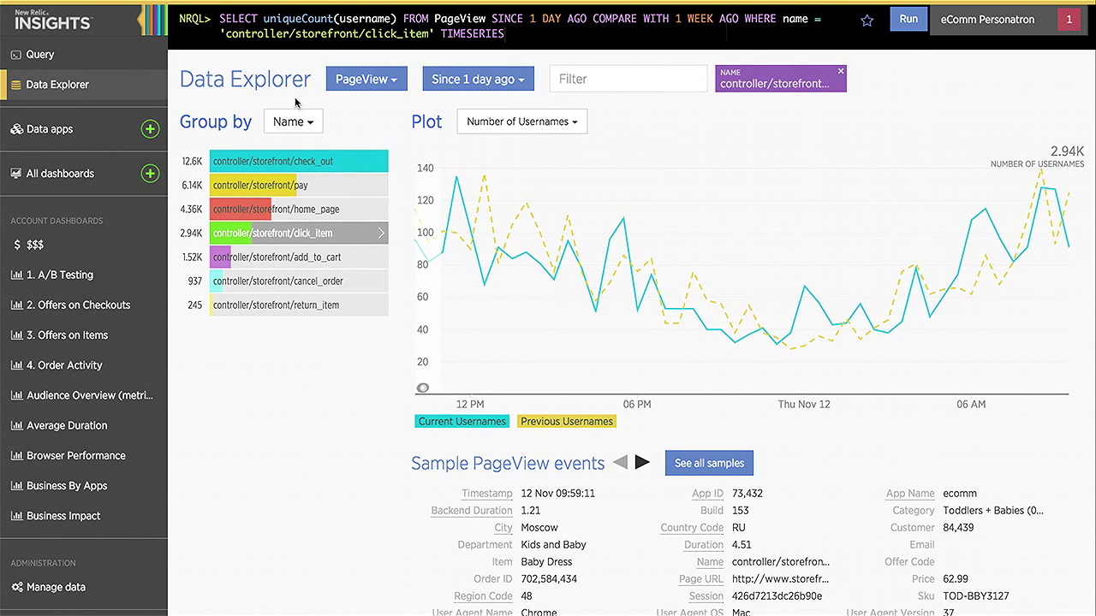
left_click(292, 121)
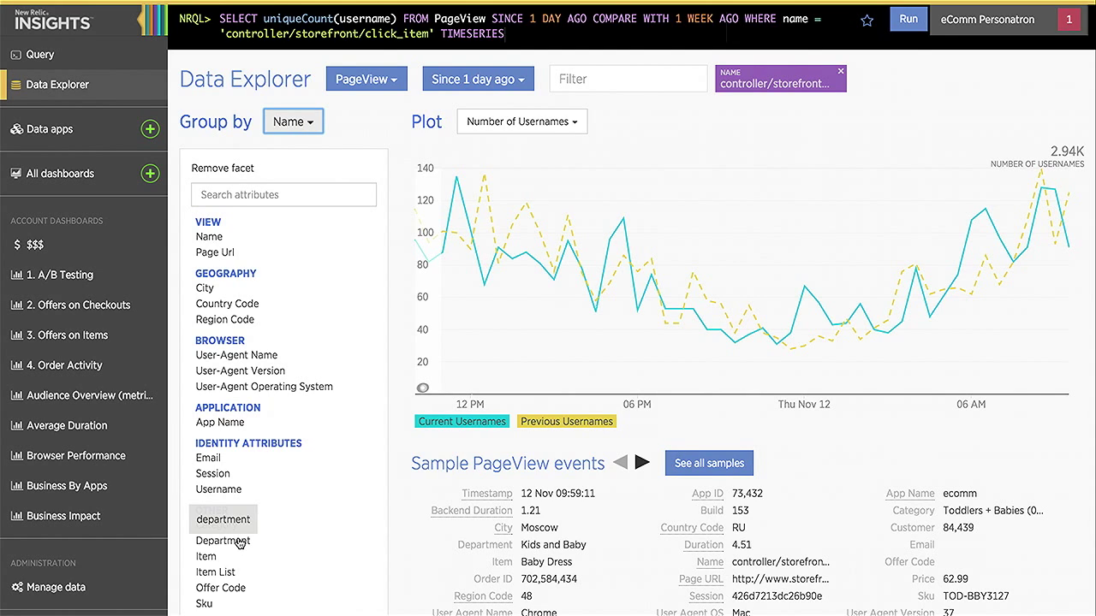
Group the click_item views by Department and filter to Kids and Baby
left_click(224, 540)
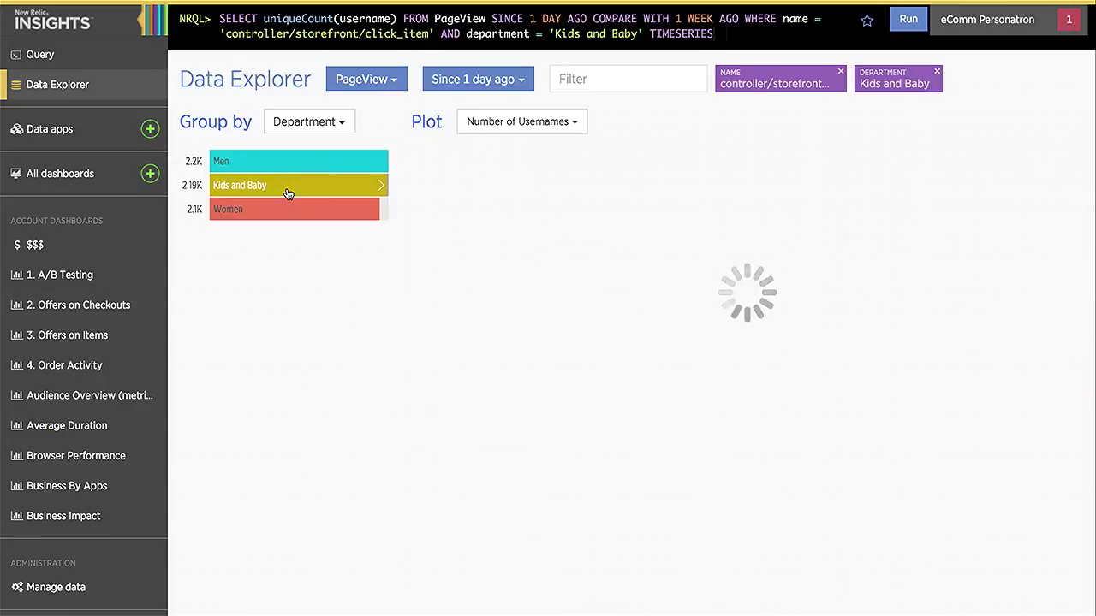
left_click(291, 185)
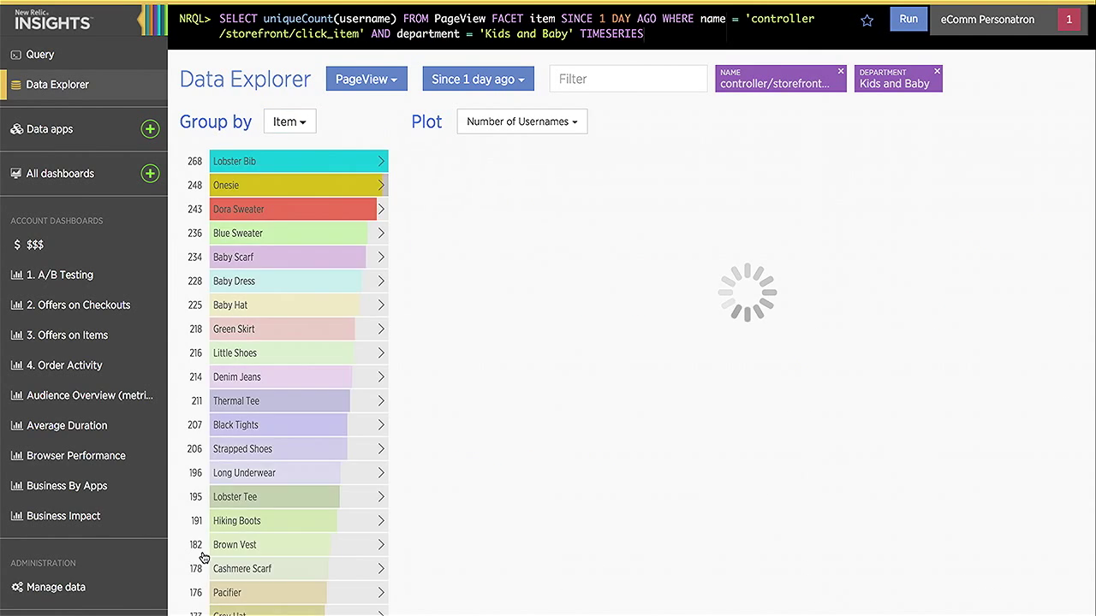
Add Lobster Bib as an item filter on the unique-usernames chart
left_click(907, 19)
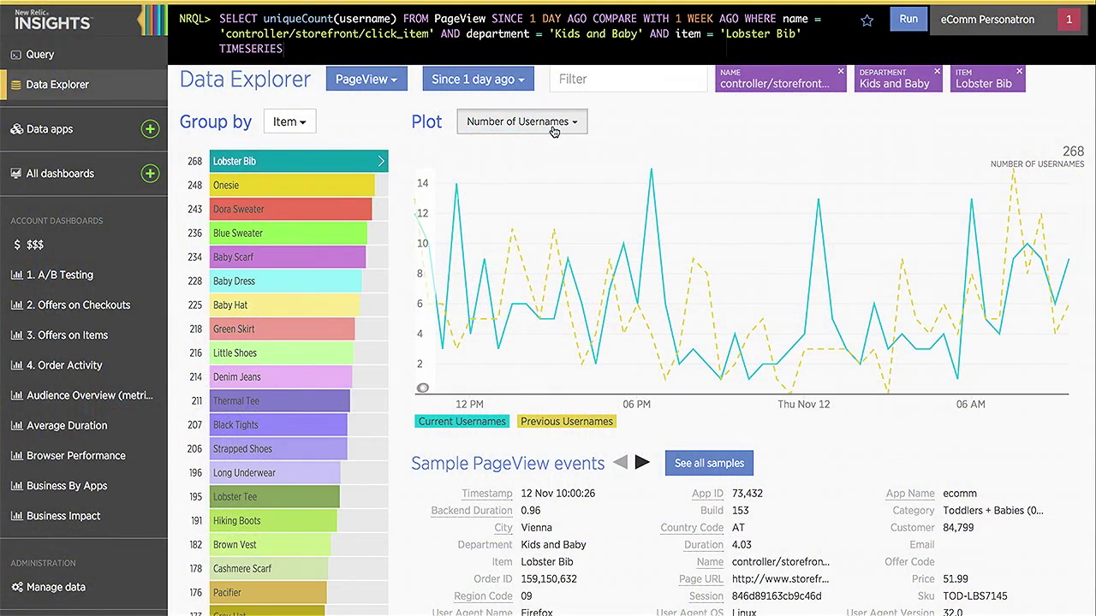
left_click(521, 120)
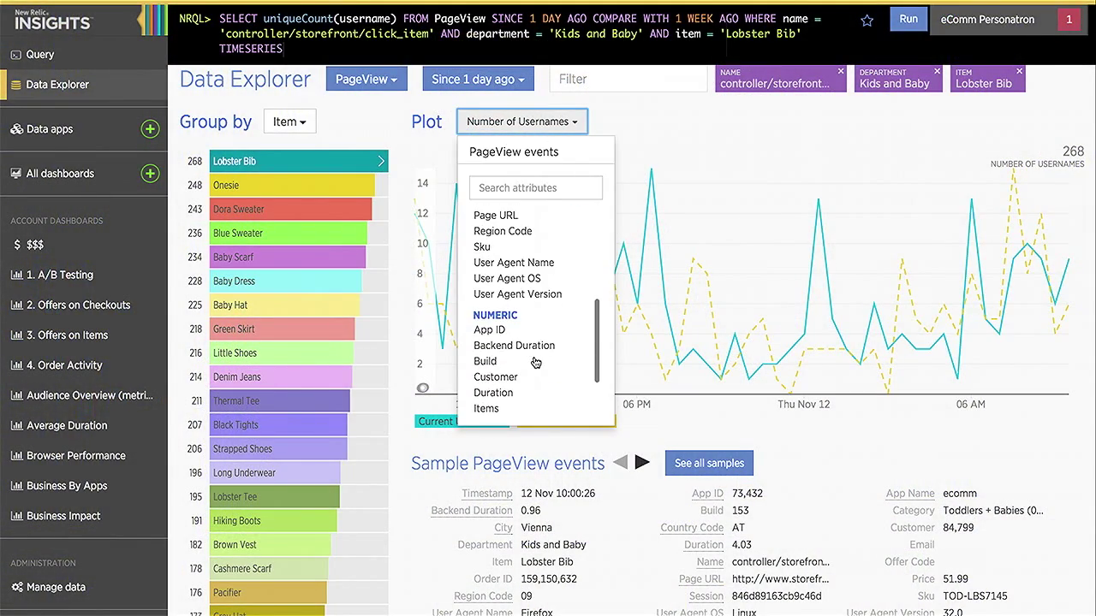
Plot 95th-percentile Backend Duration for Lobster Bib against the prior week
scroll("down", 3)
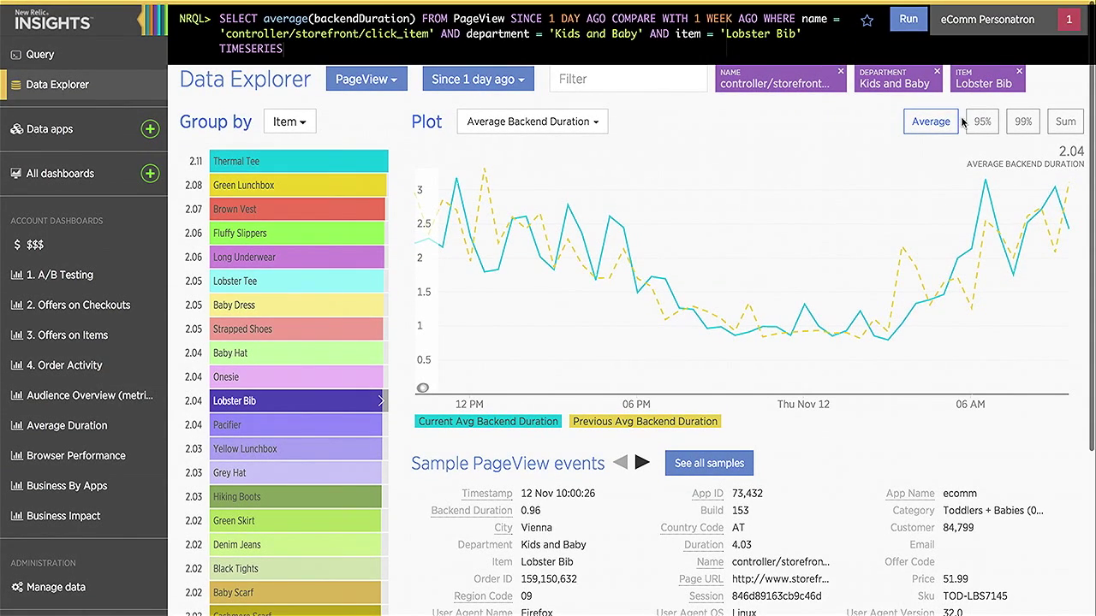
left_click(982, 122)
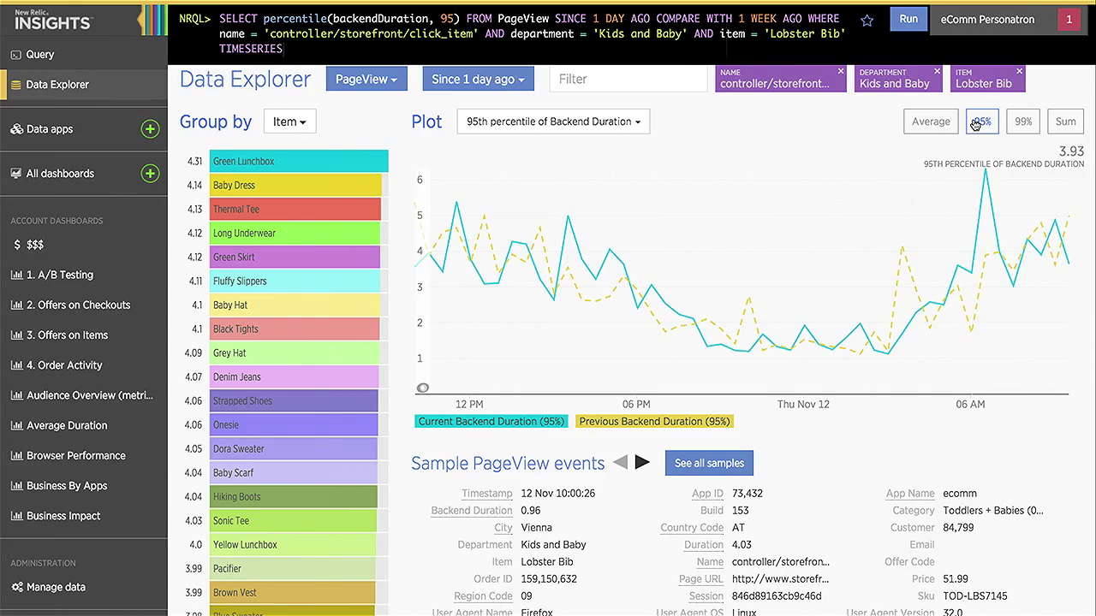
left_click(982, 120)
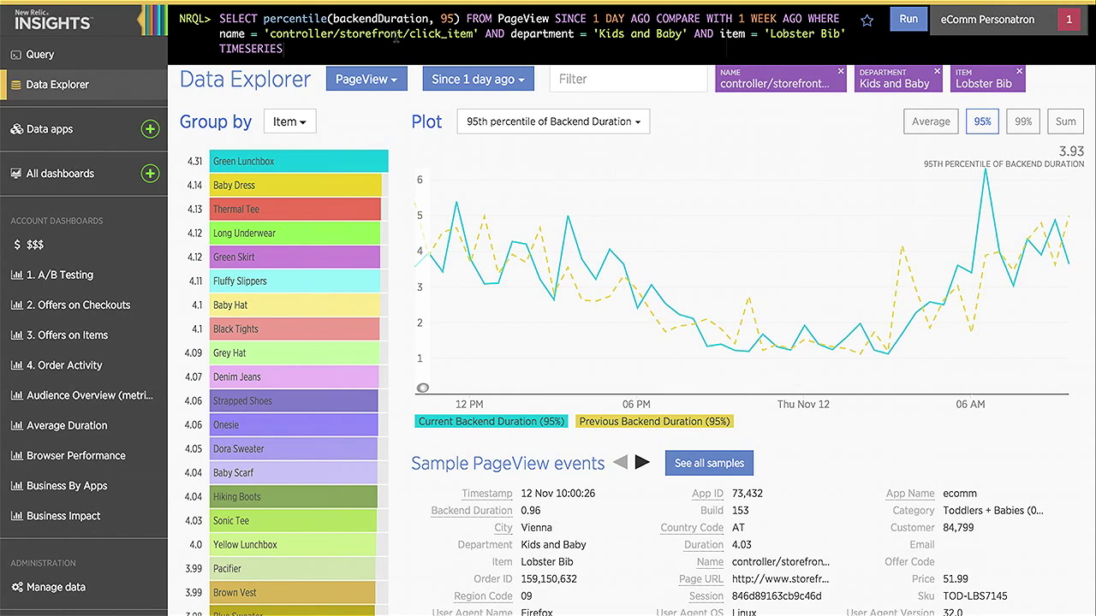
mouse_move(683, 16)
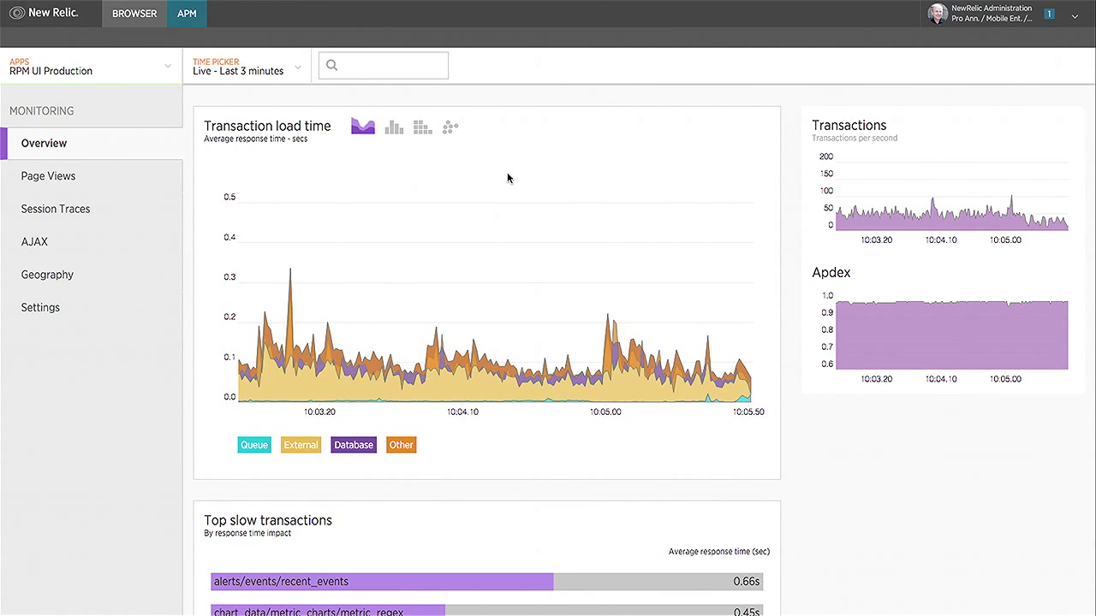
View transaction load time as a heat map, then go to RPM UI Production's Browser overview
left_click(421, 127)
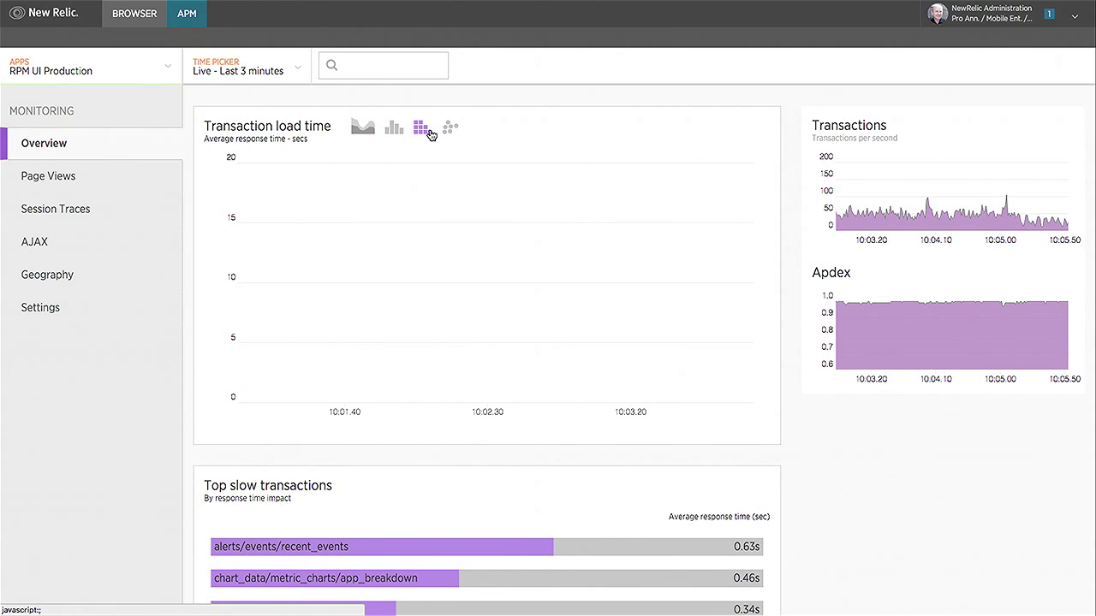
left_click(421, 128)
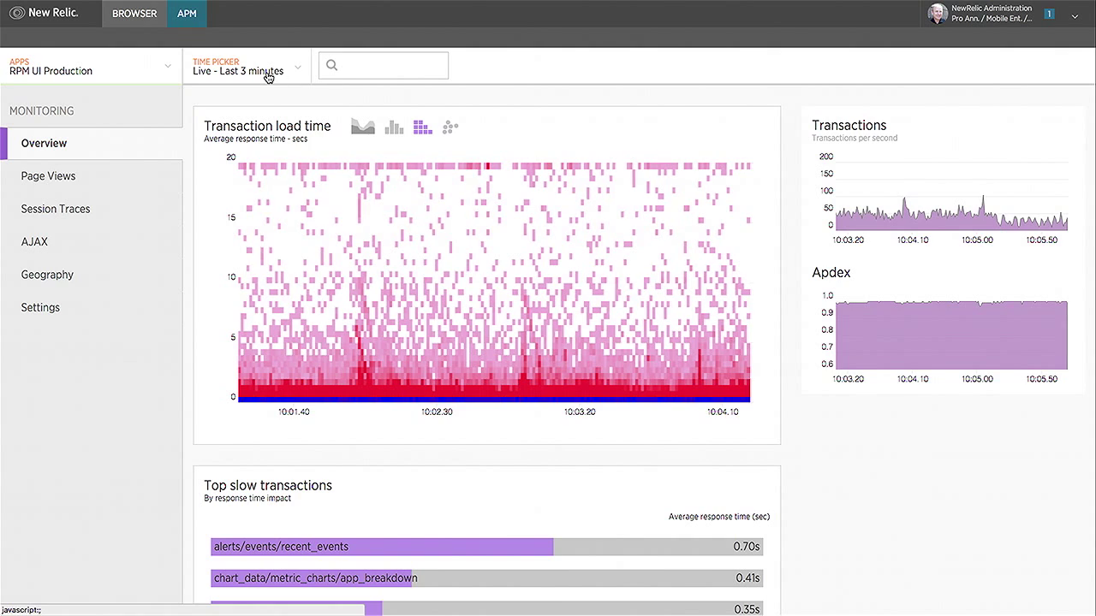
left_click(133, 14)
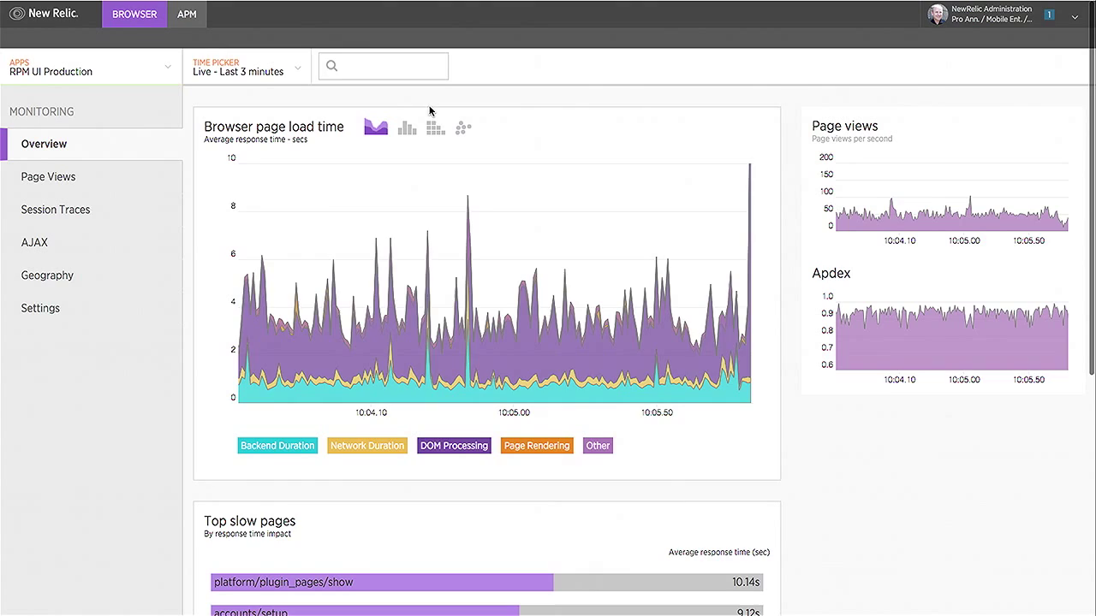
Filter page loads to San Francisco visitors and plot each load as a point
left_click(434, 129)
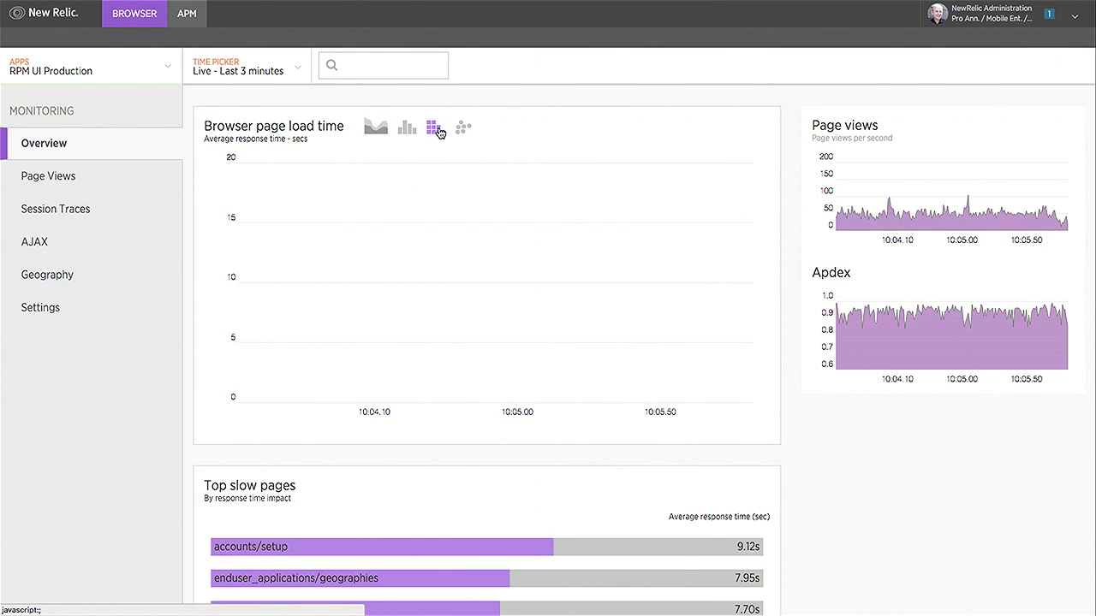
left_click(434, 126)
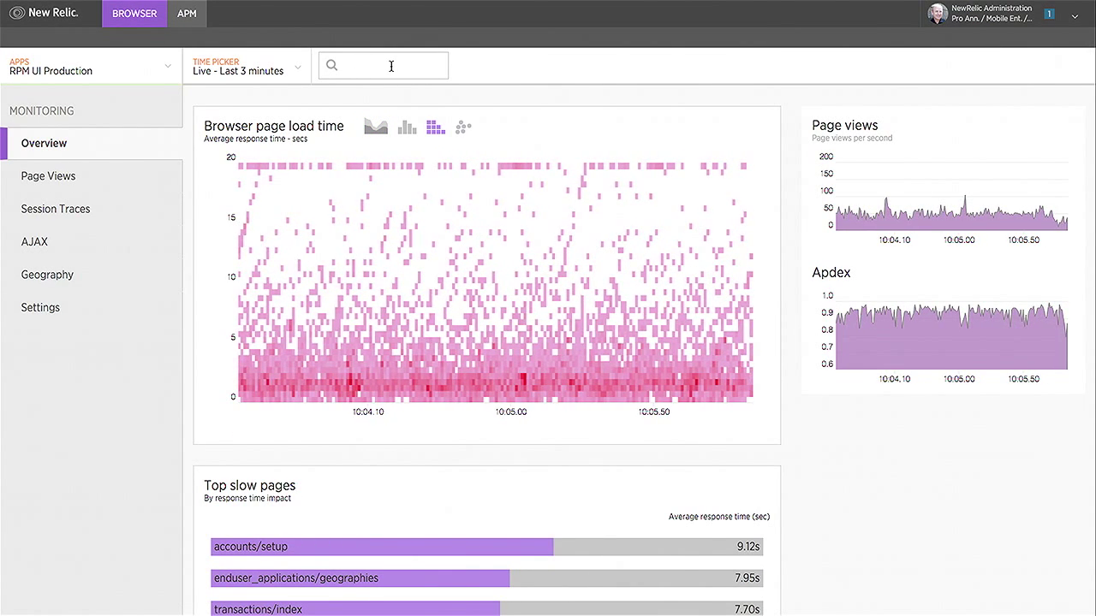
type("san franc")
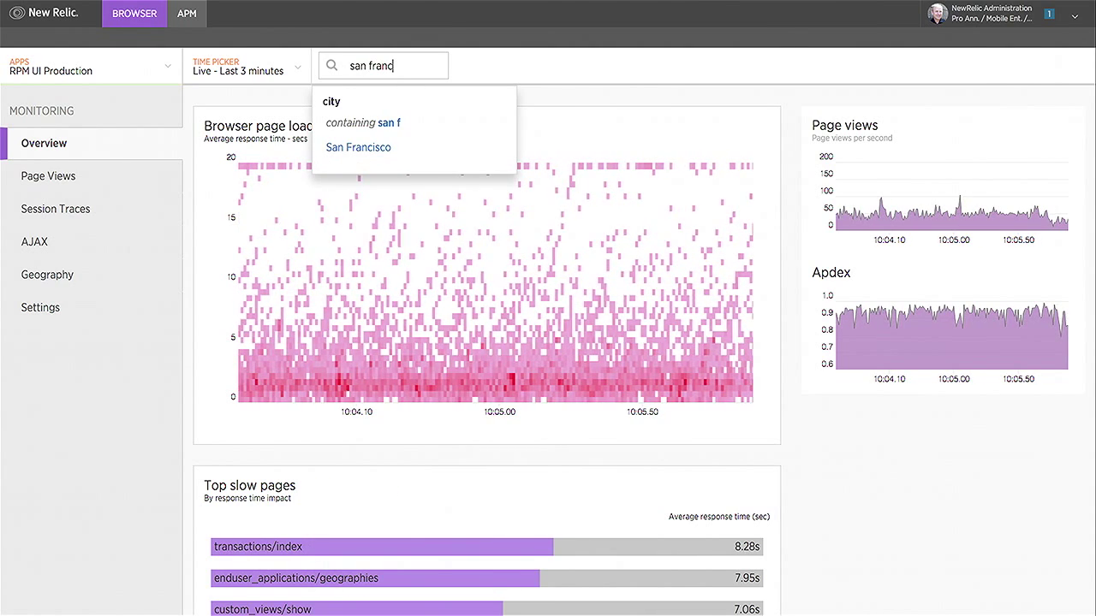
left_click(358, 146)
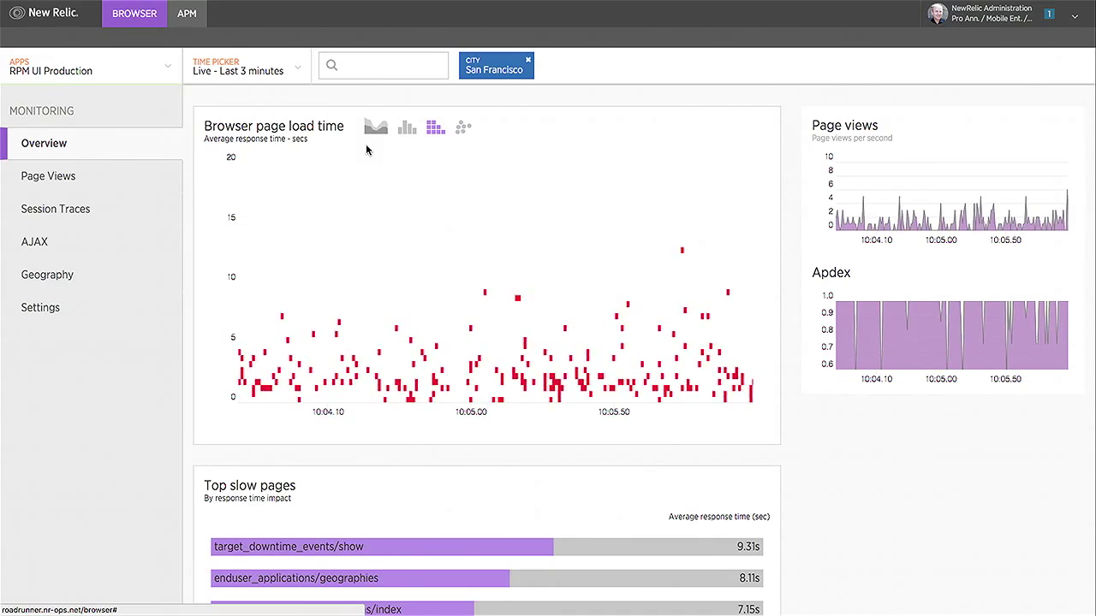
left_click(463, 126)
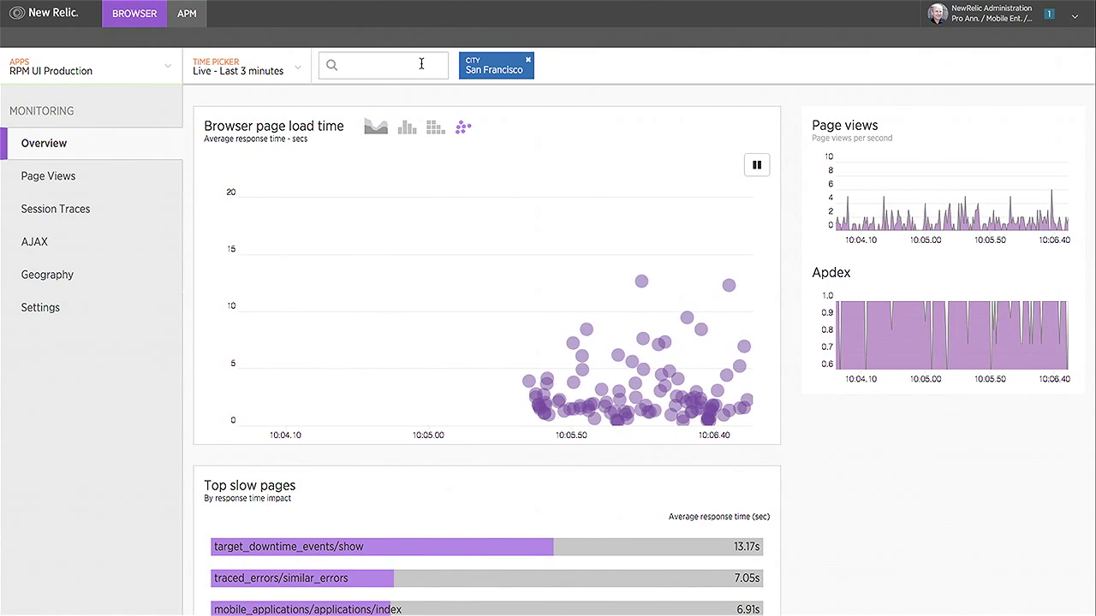
type("@")
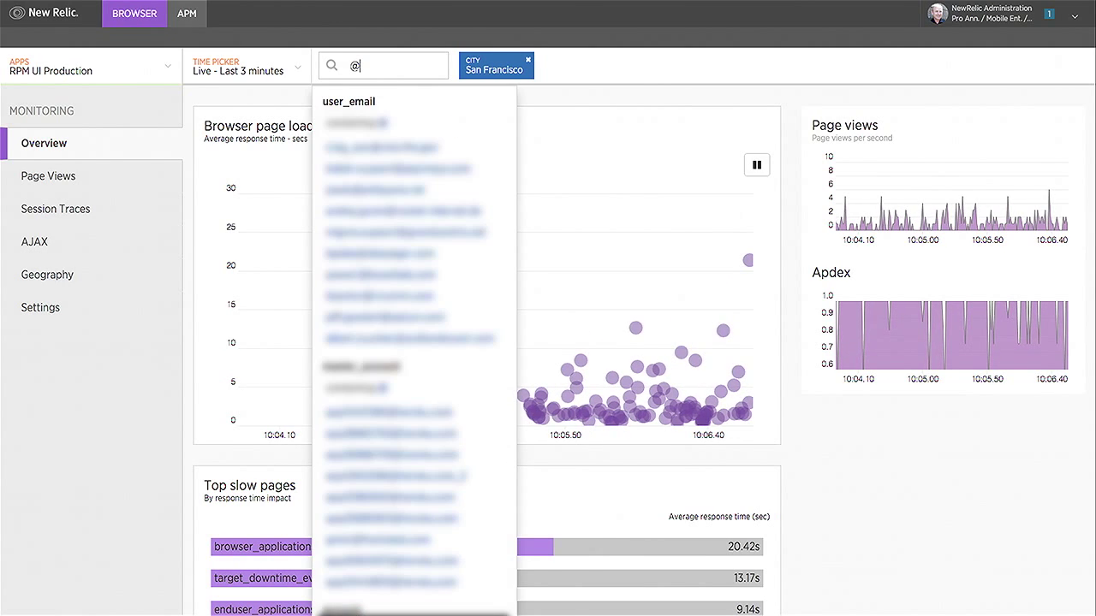
type("newrelic.com")
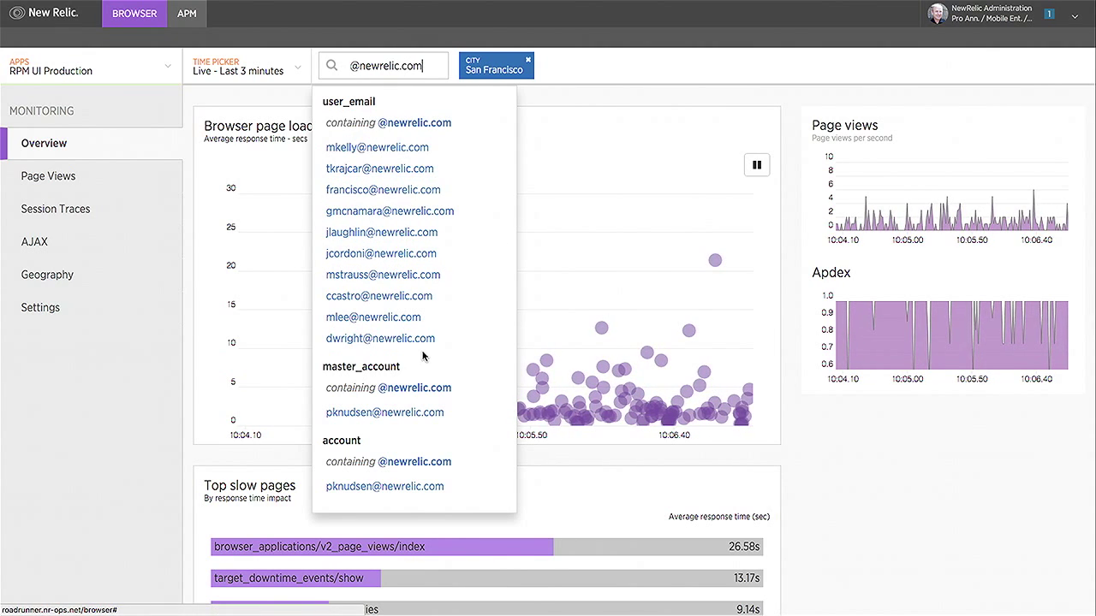
left_click(387, 122)
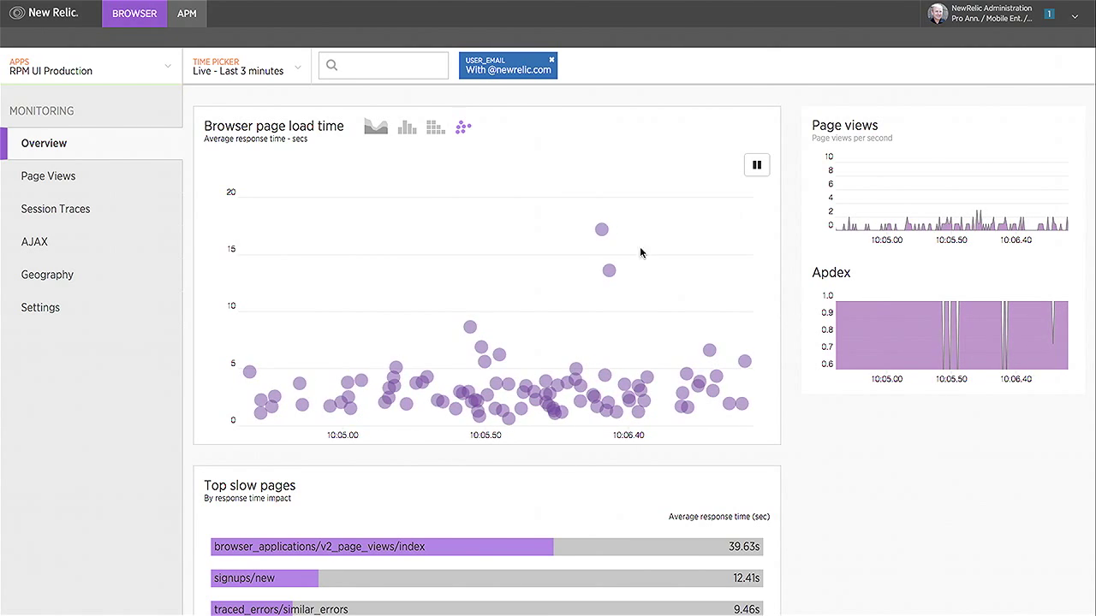
left_click(599, 230)
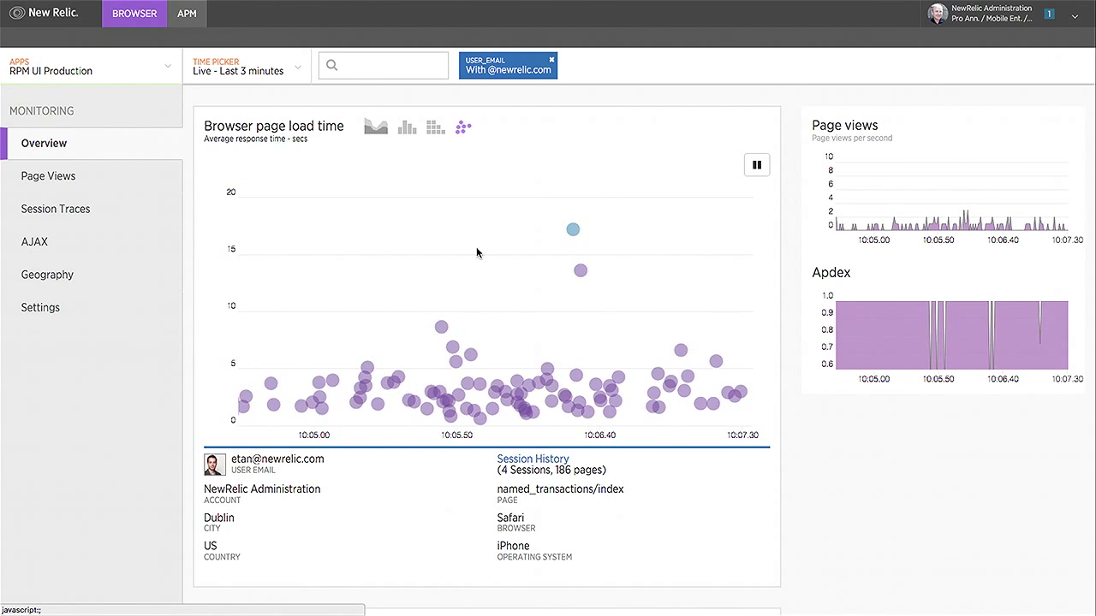
left_click(755, 164)
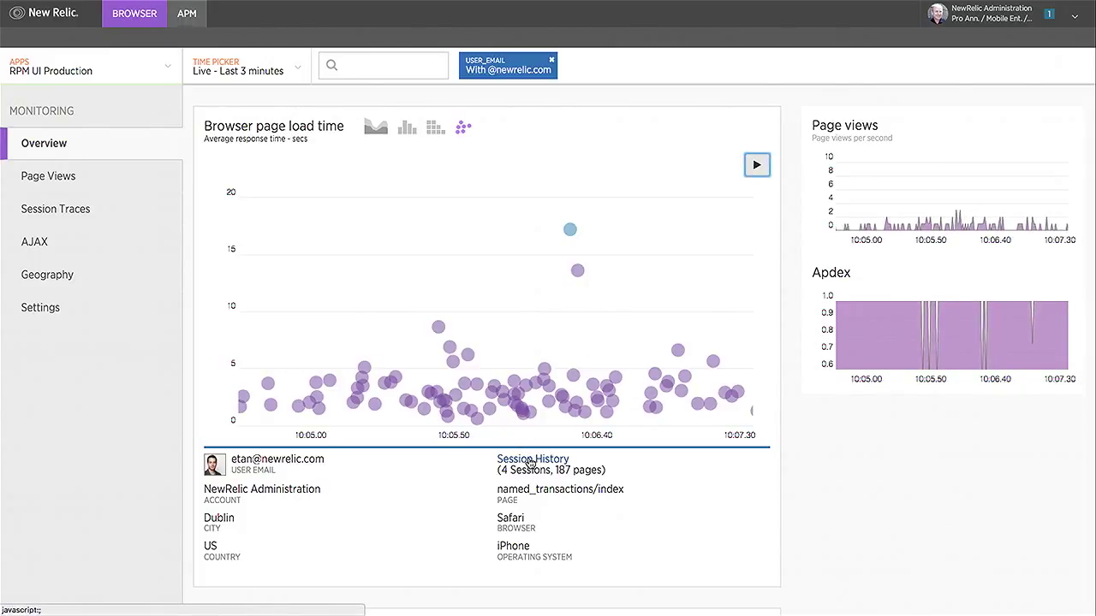
left_click(531, 459)
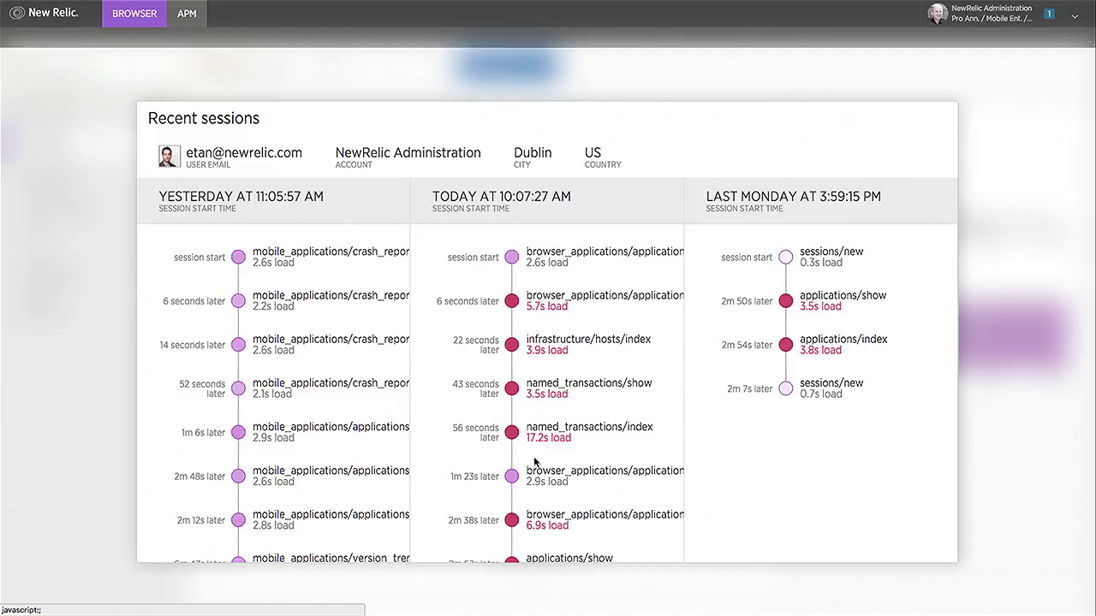
mouse_move(219, 432)
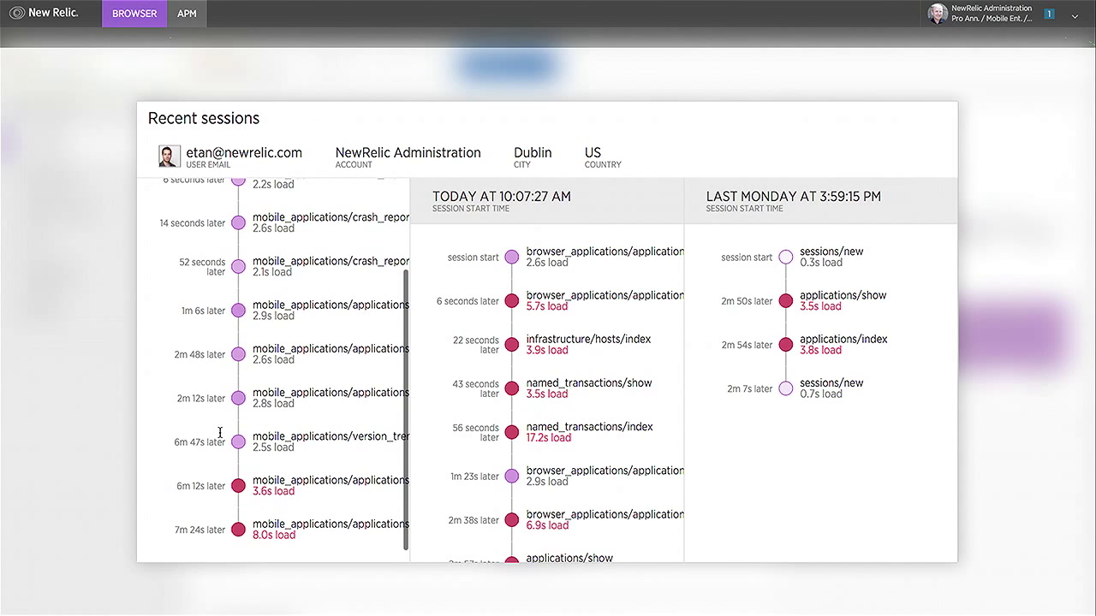
scroll("down", 3)
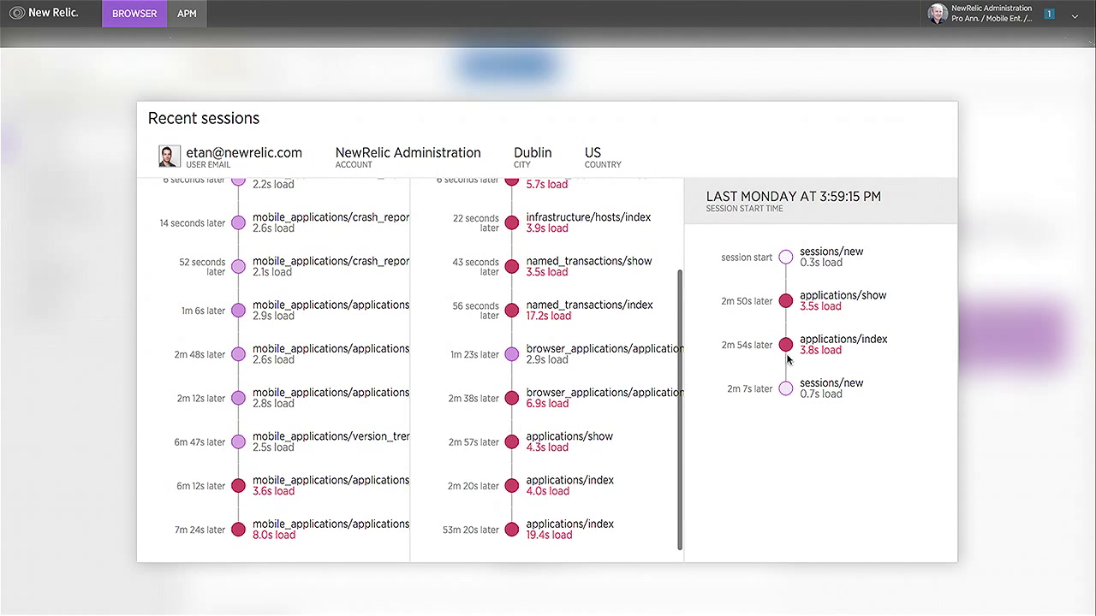